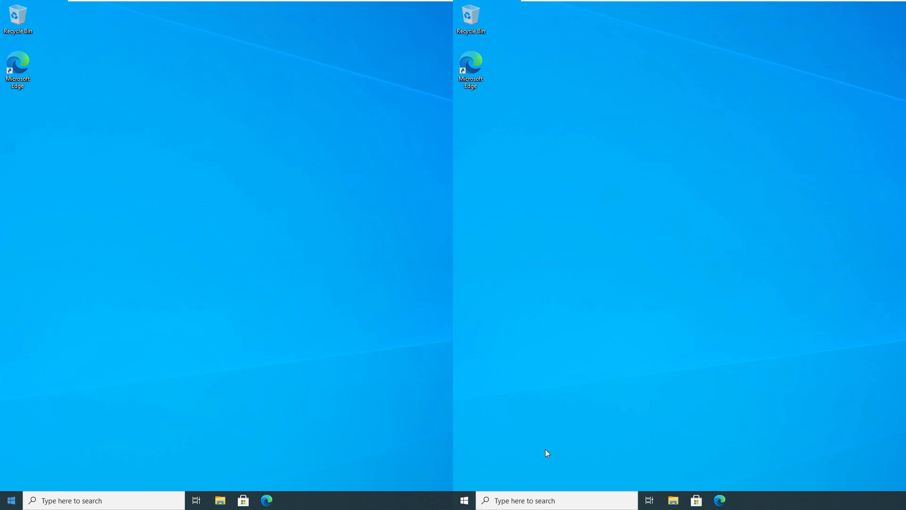
Step: Search the Start menu for "features"
left_click(11, 500)
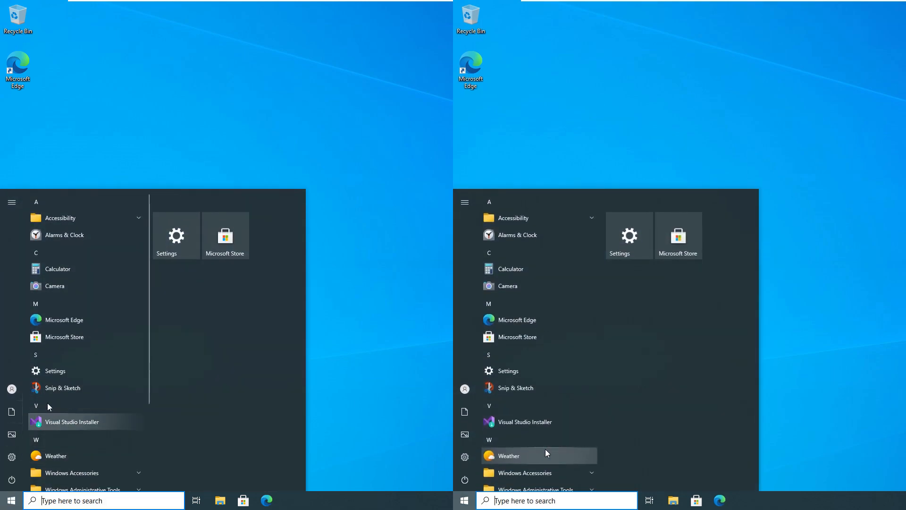
type("features")
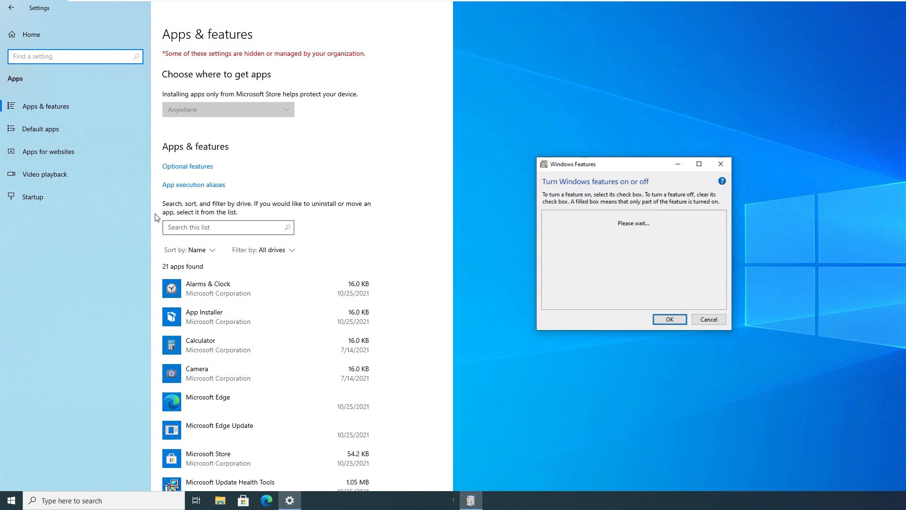
Step: Enable .NET Framework 3.5 (includes .NET 2.0 and 3.0) in Windows Features and confirm
left_click(187, 167)
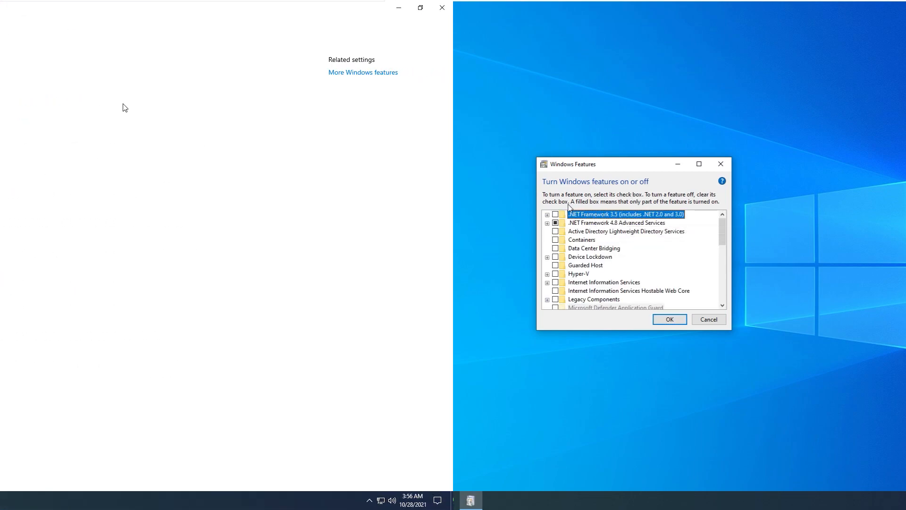
left_click(363, 72)
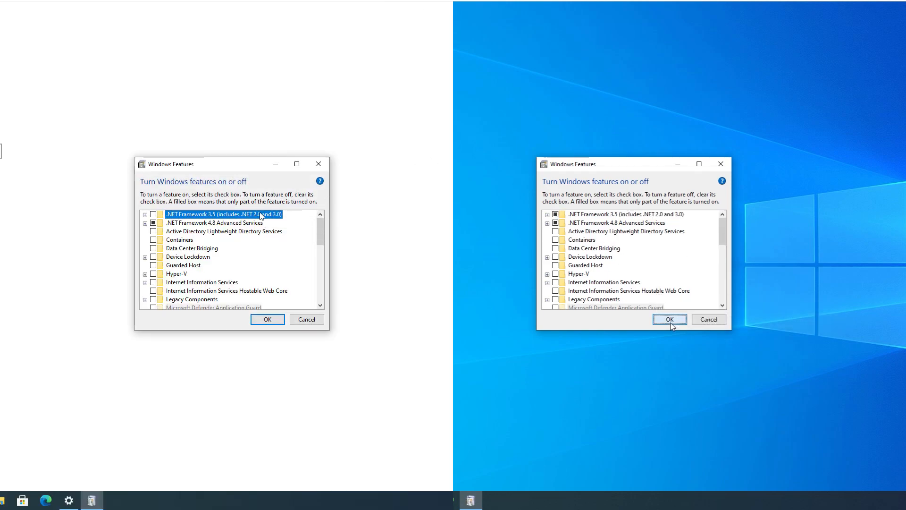
left_click(154, 215)
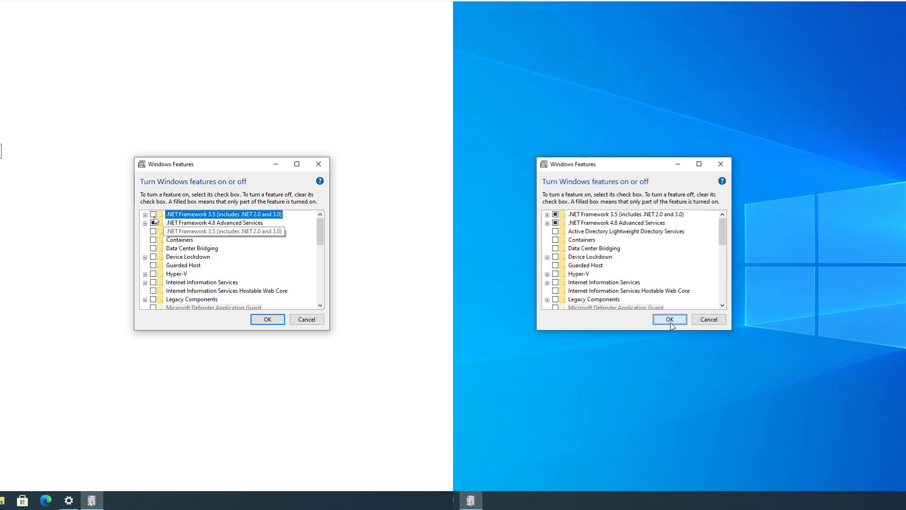
left_click(668, 319)
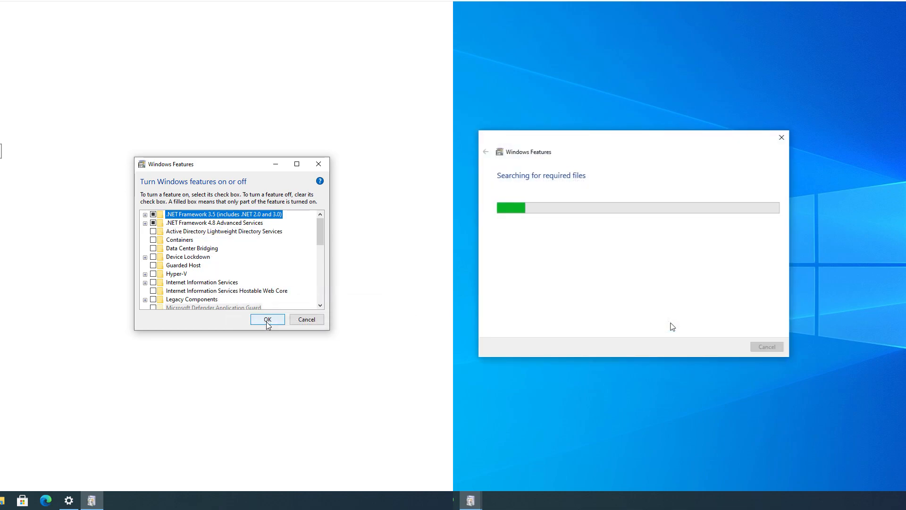
Step: Let Windows Update download the needed files, then close the completion message
left_click(267, 319)
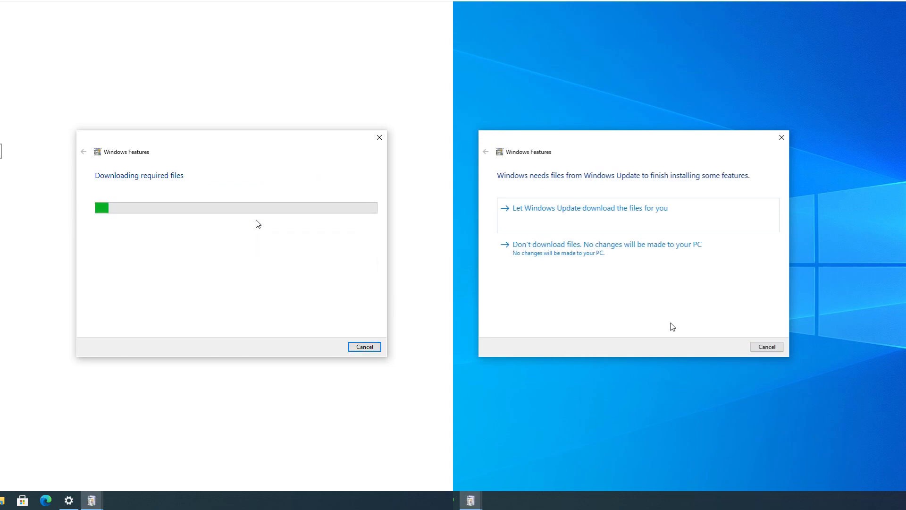
left_click(589, 209)
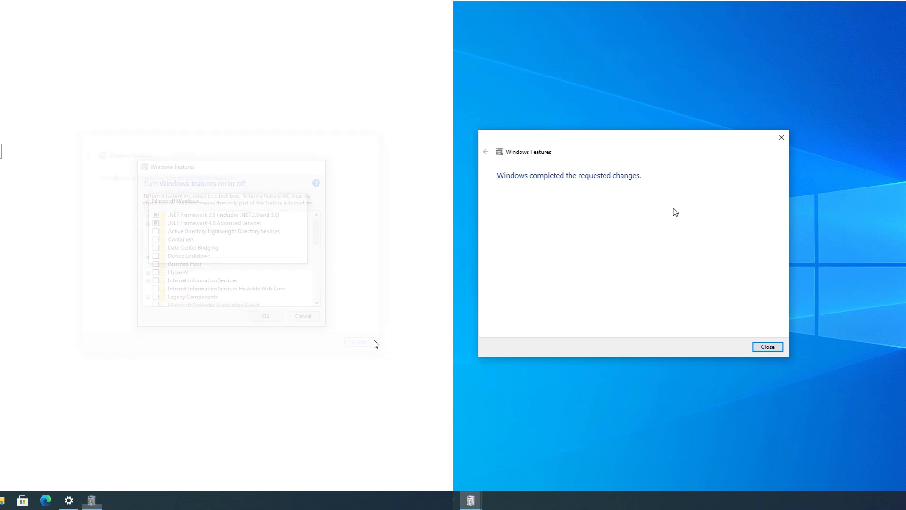
left_click(767, 346)
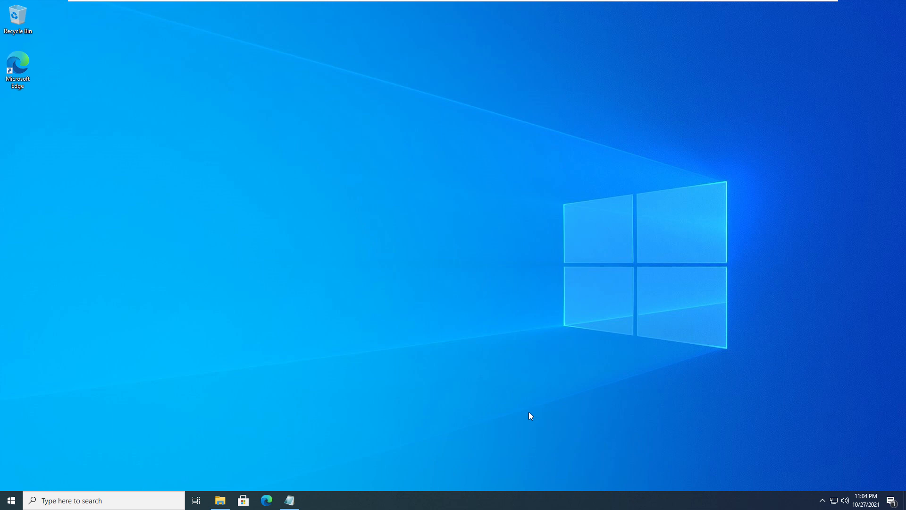
Step: Browse the Win10_21H1 DVD drive (F:) in File Explorer, then return to This PC
left_click(219, 499)
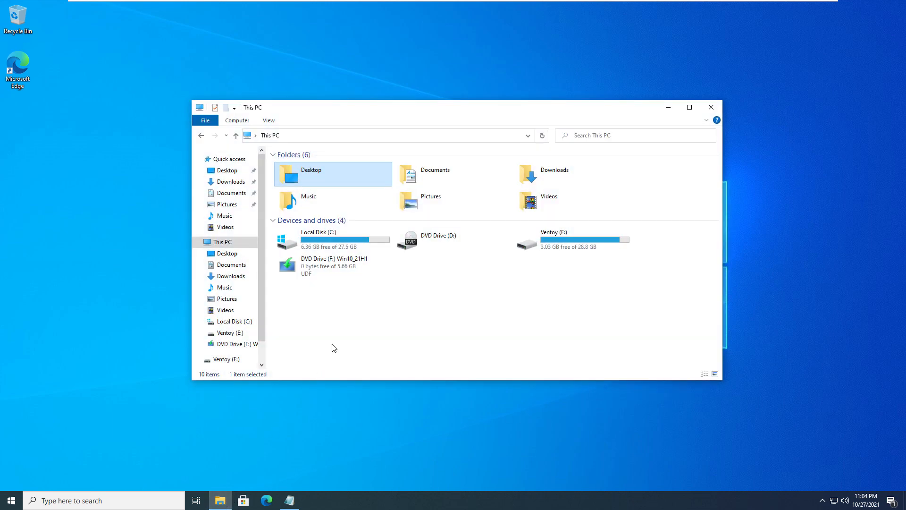
left_click(332, 265)
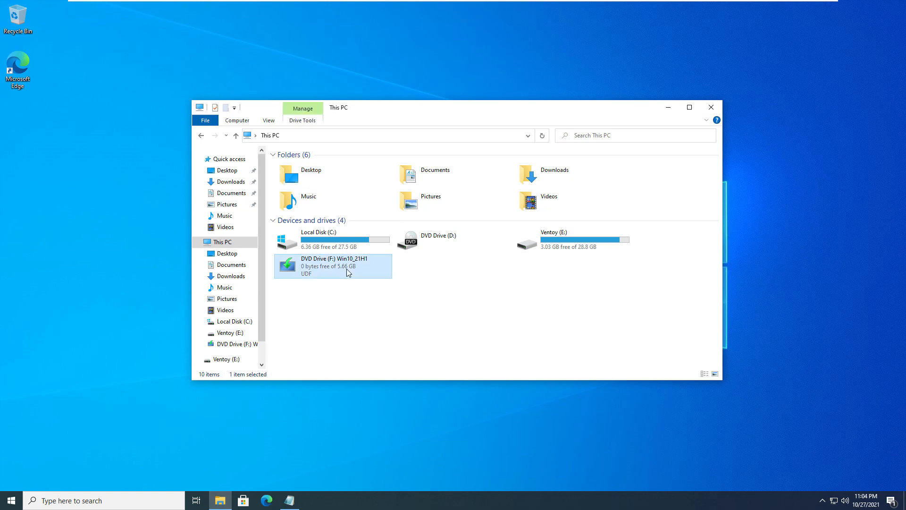
right_click(332, 266)
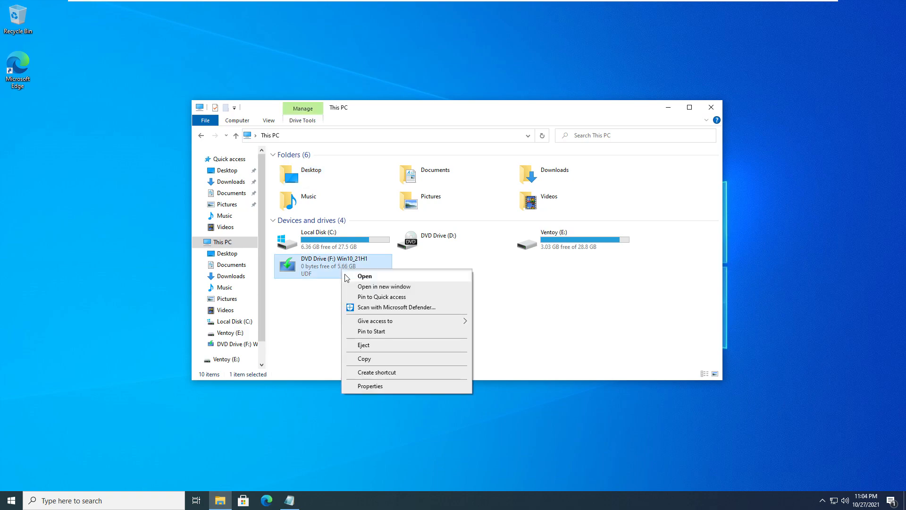
left_click(365, 276)
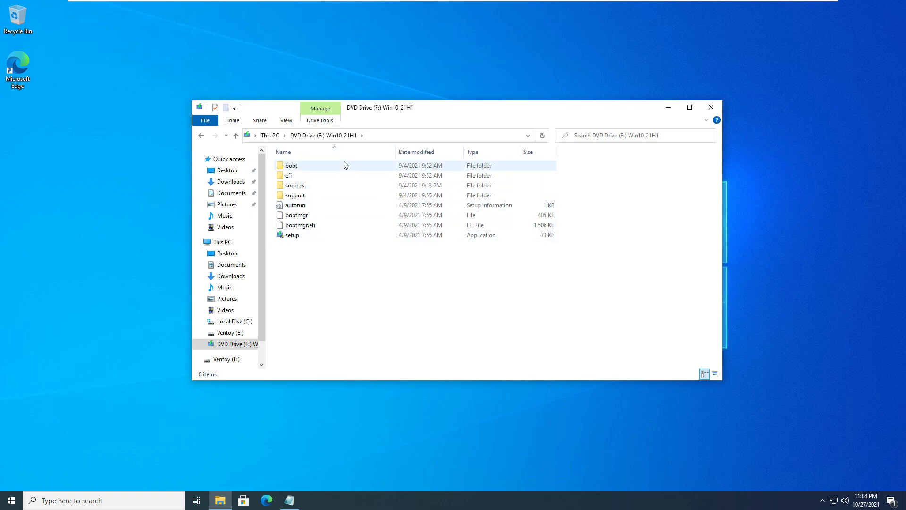
mouse_move(288, 175)
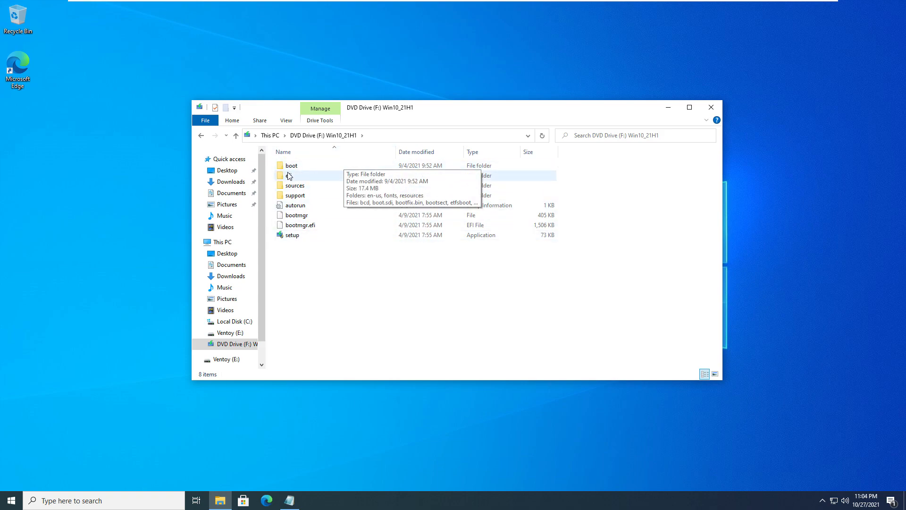
left_click(221, 242)
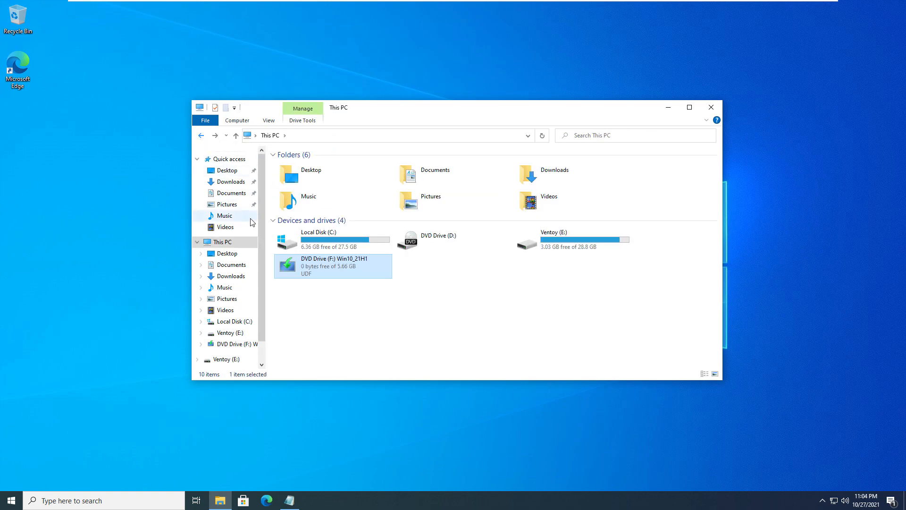
mouse_move(332, 265)
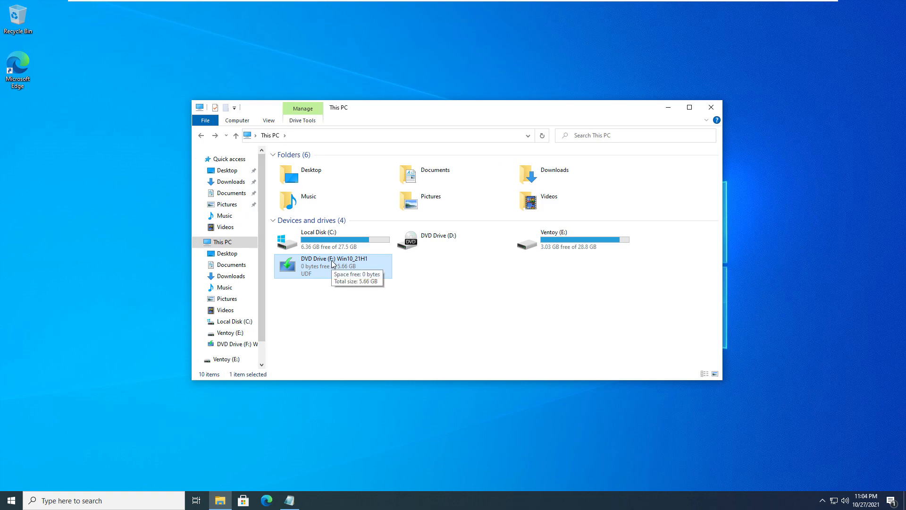
mouse_move(327, 316)
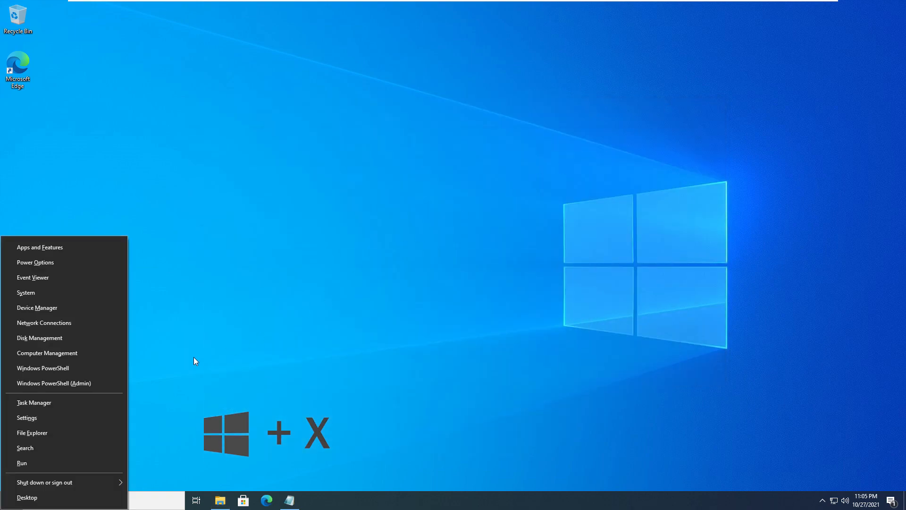
mouse_move(91, 386)
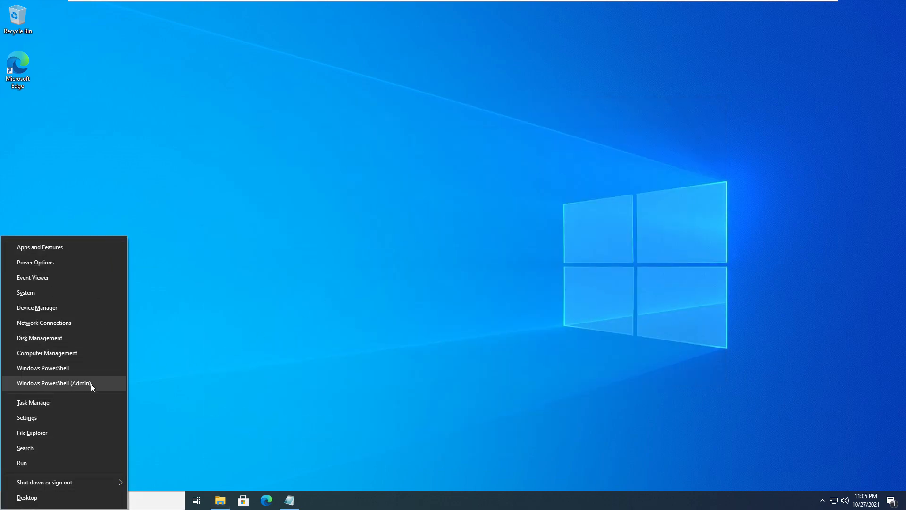
Step: Launch Windows PowerShell (Admin) and approve the User Account Control prompt
left_click(54, 382)
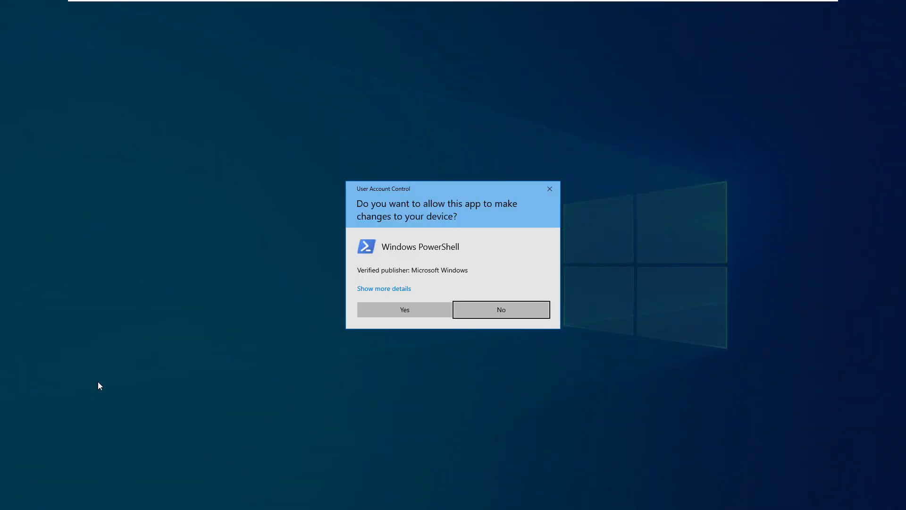
left_click(404, 309)
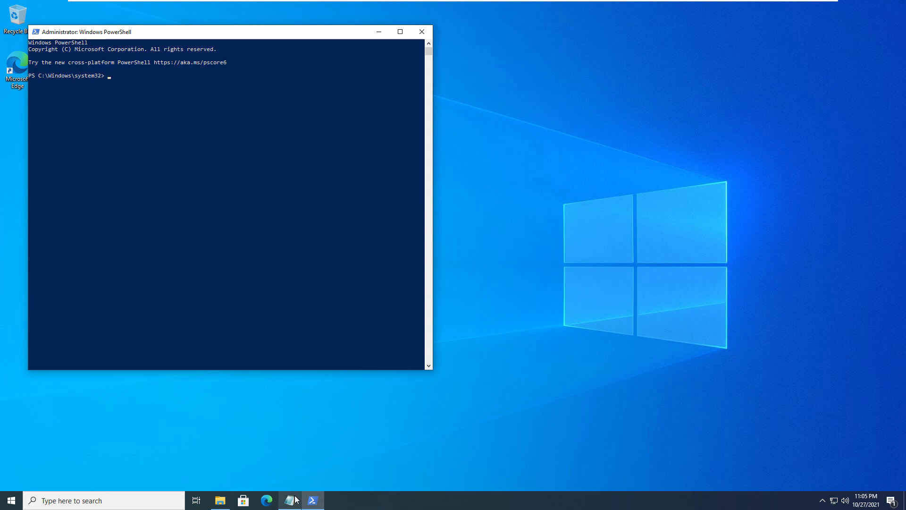
Step: Run the pasted DISM /Enable-Feature NetFx3 command with source drive changed to F:
left_click(288, 500)
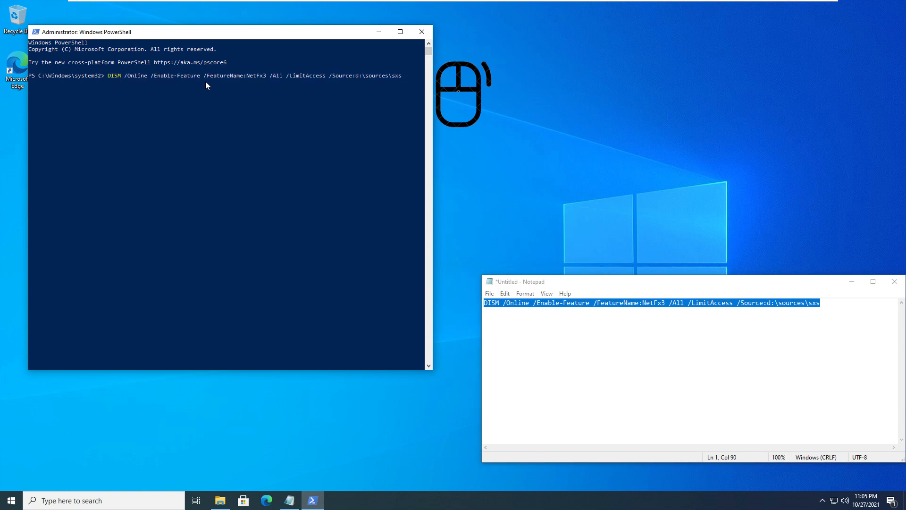
mouse_move(436, 83)
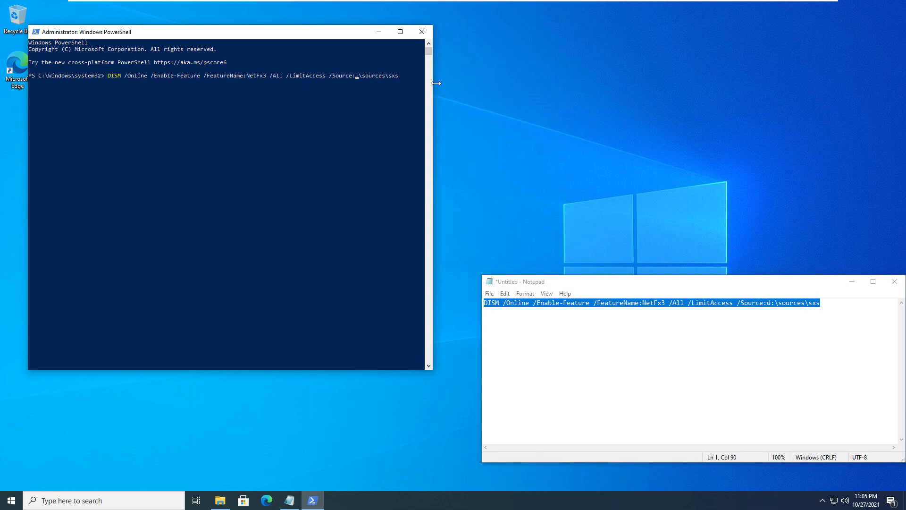
type("f:")
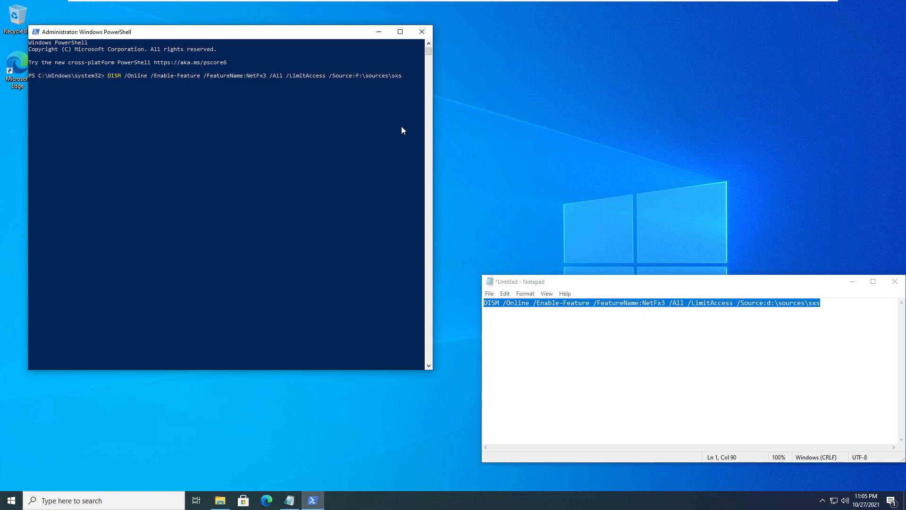
key("Return")
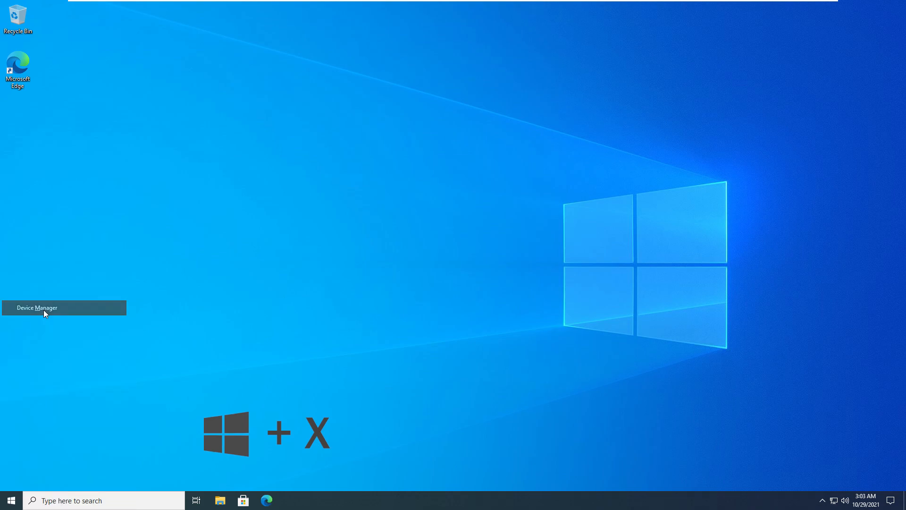
Step: Open Device Manager from the Win+X menu
left_click(37, 306)
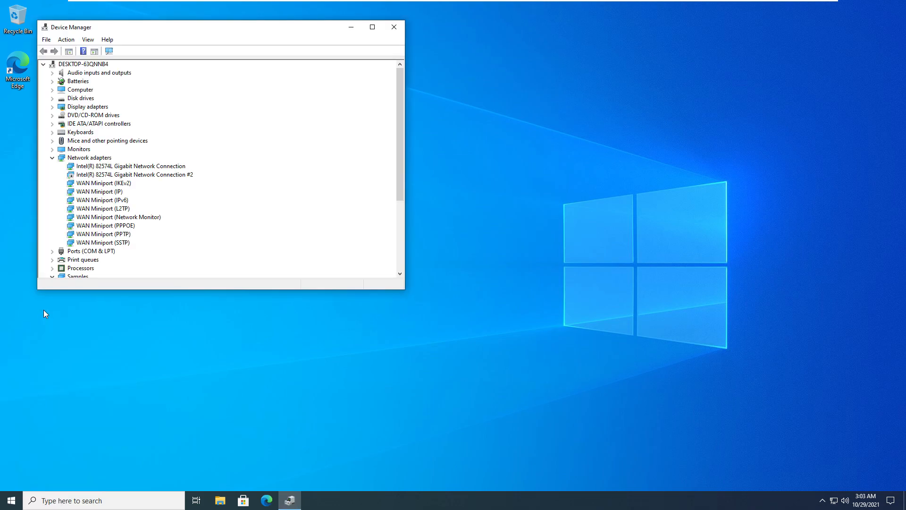
Step: Show hidden devices, uninstall Standard PS/2 Keyboard, and answer the restart prompt
left_click(88, 39)
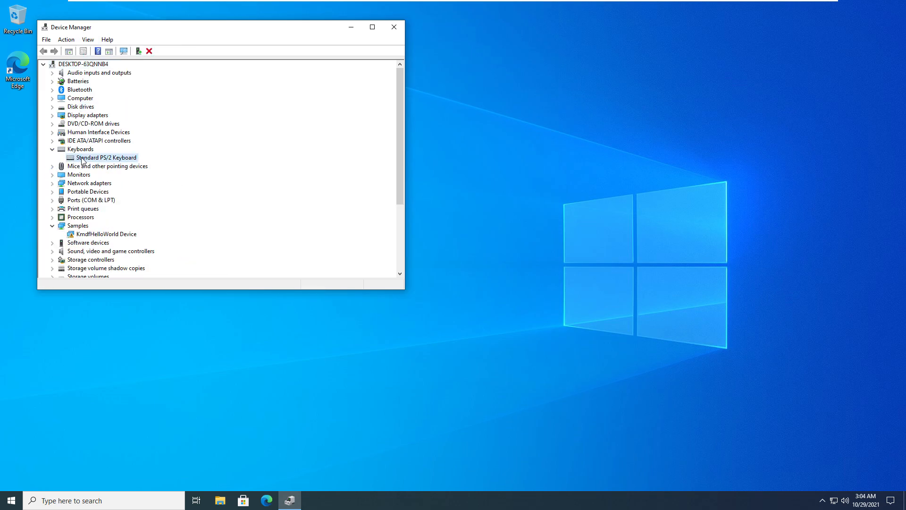
right_click(106, 157)
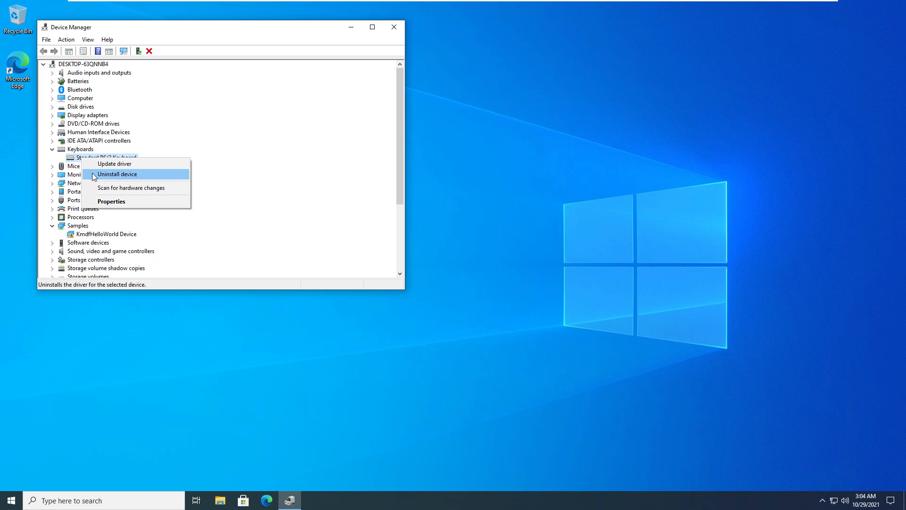
left_click(117, 175)
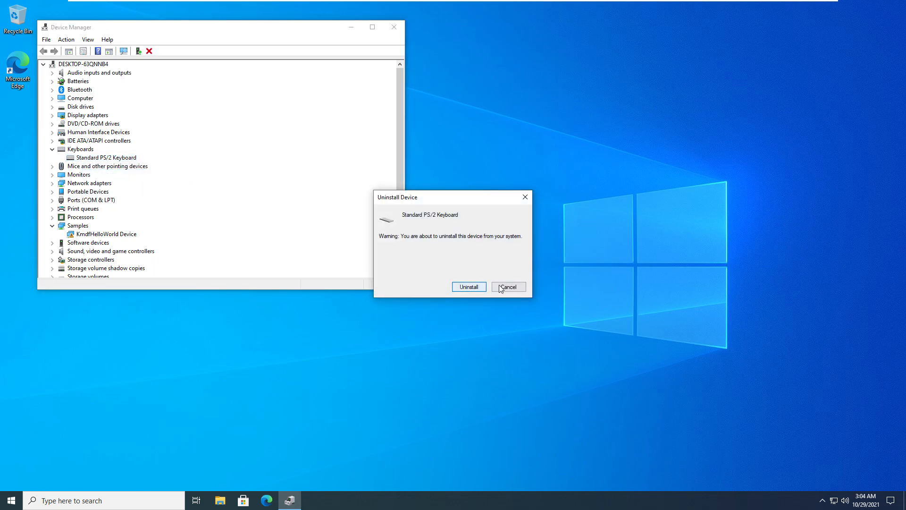
left_click(469, 286)
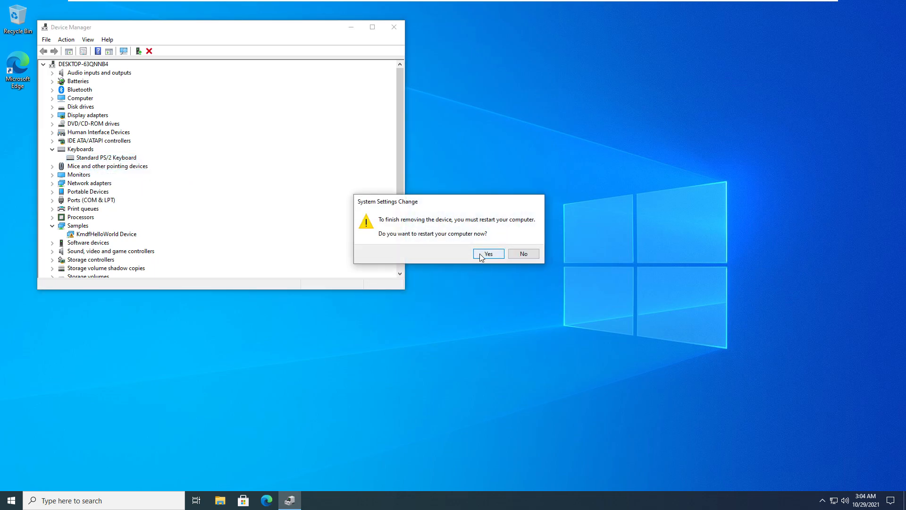
left_click(522, 253)
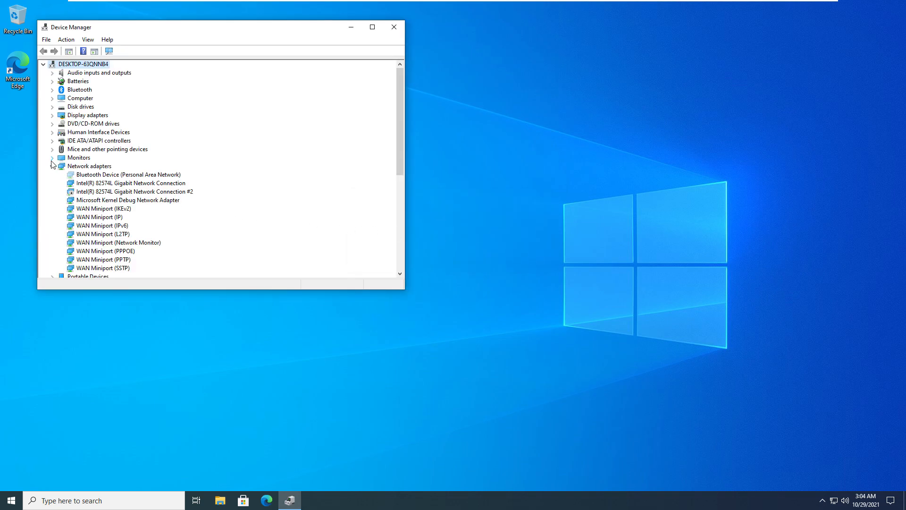